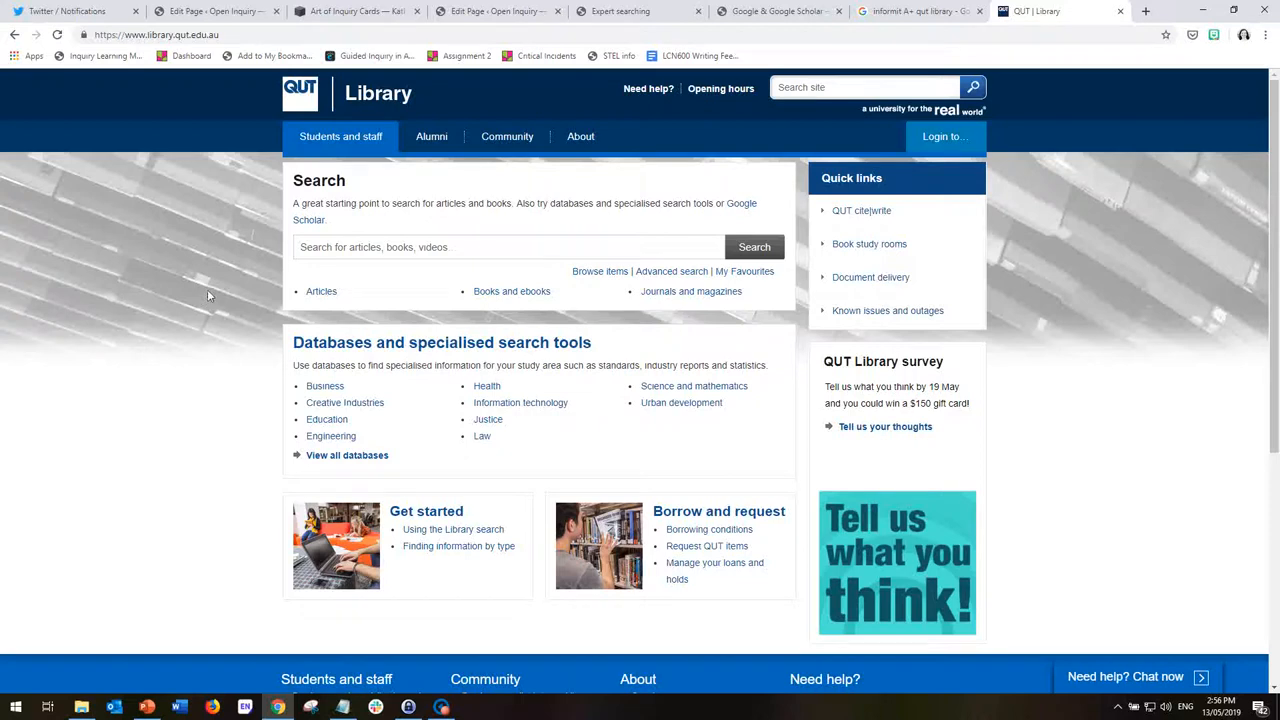
mouse_move(220, 296)
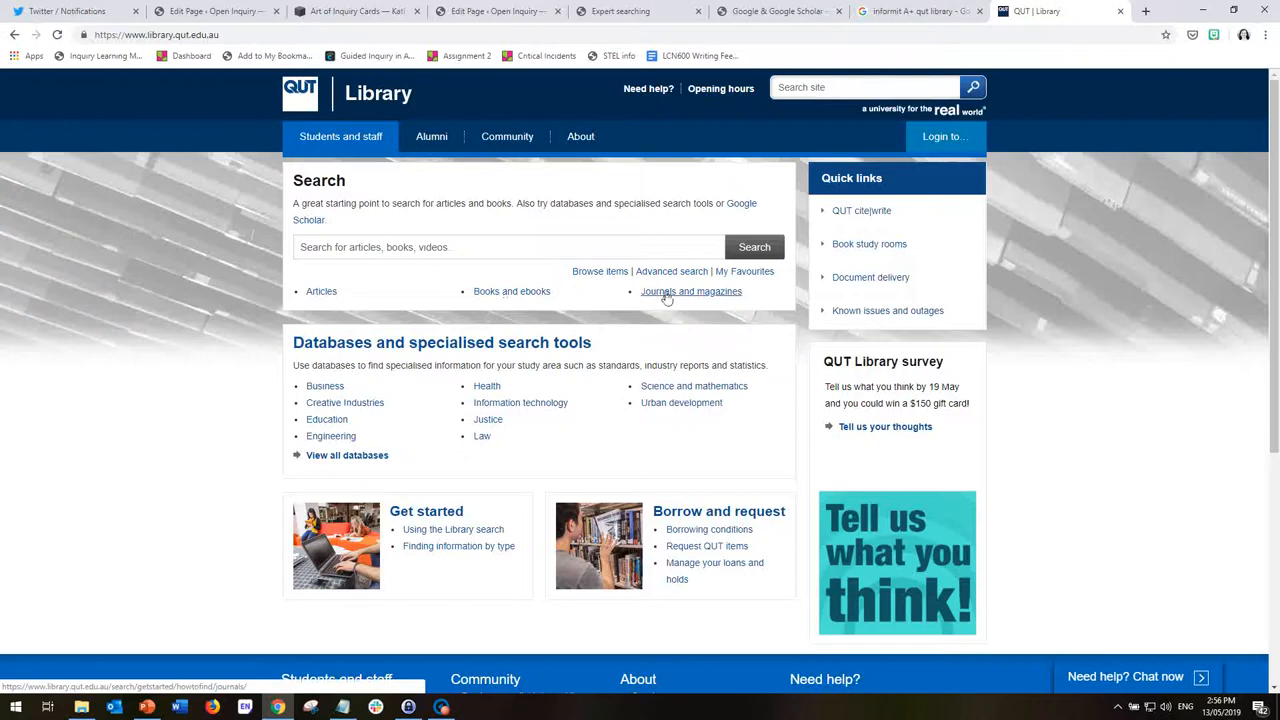
mouse_move(692, 298)
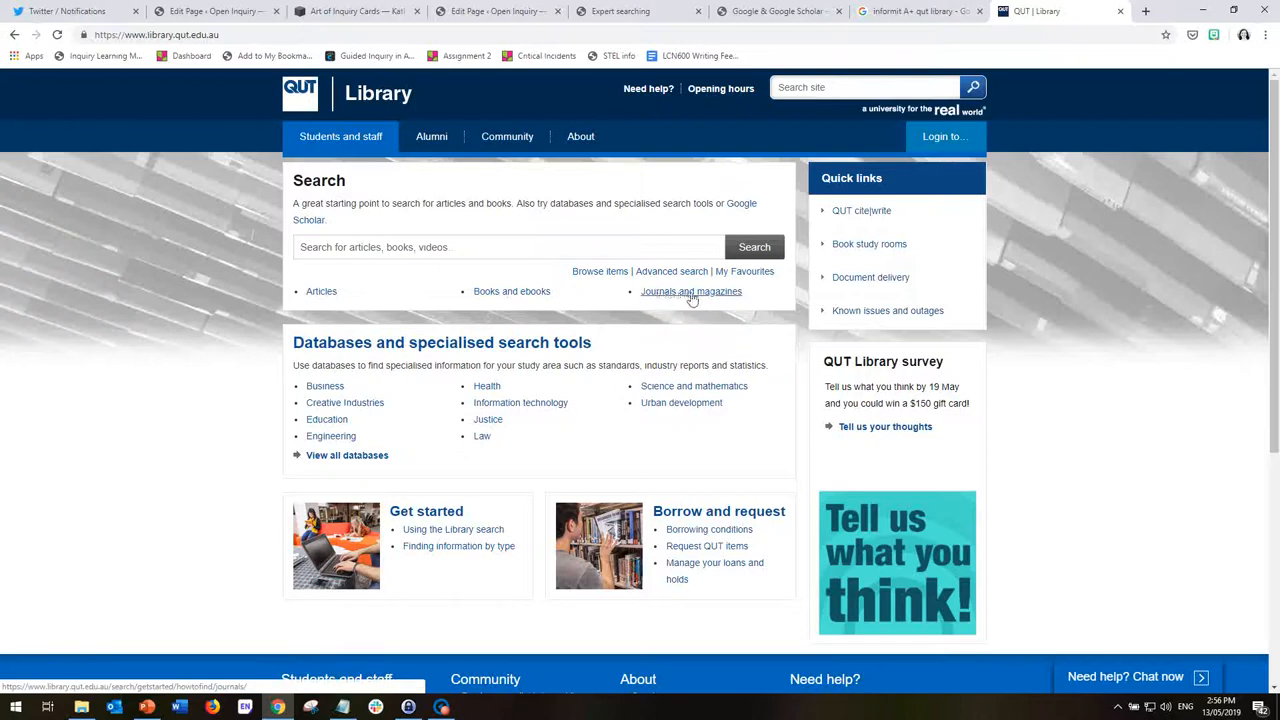
mouse_move(512, 292)
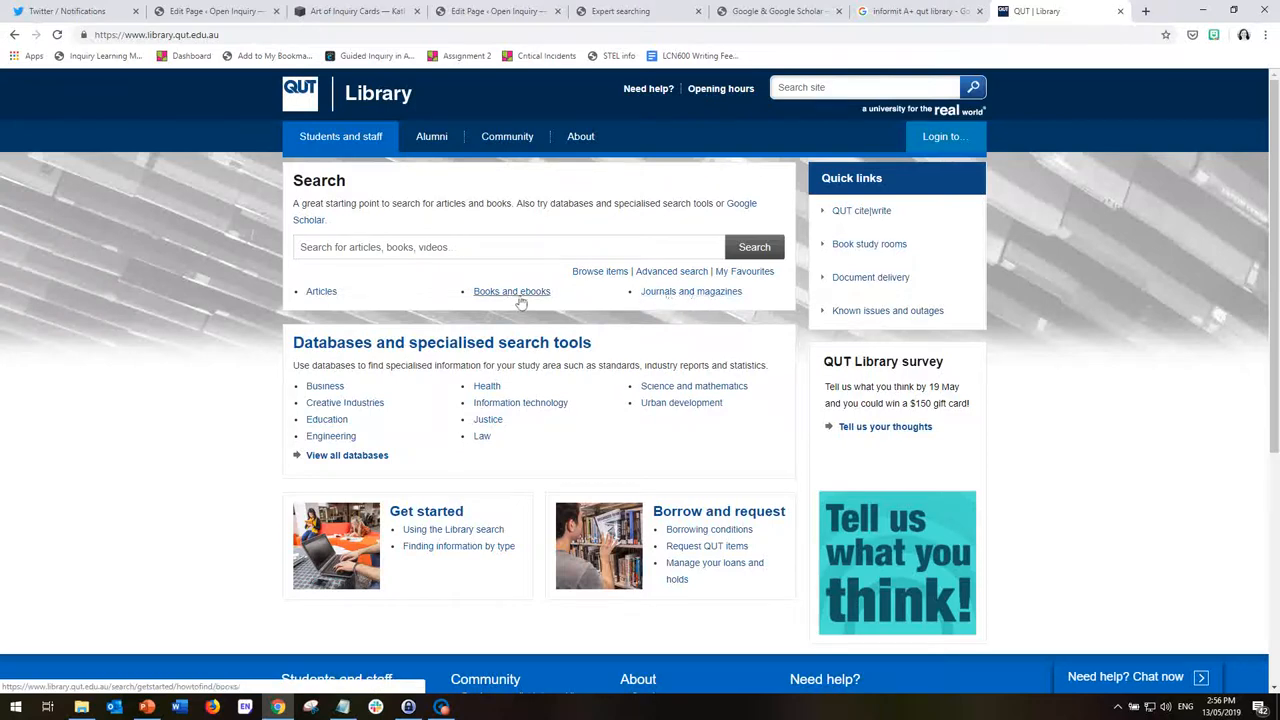
mouse_move(400, 358)
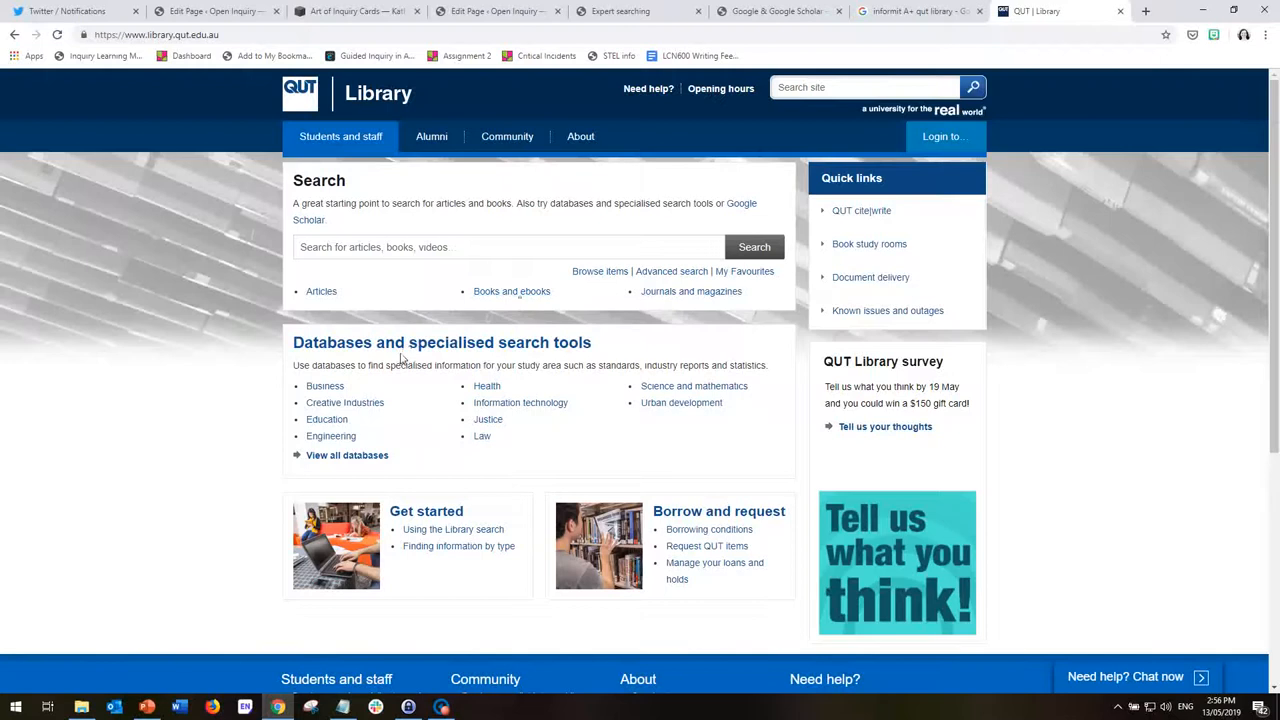
mouse_move(358, 424)
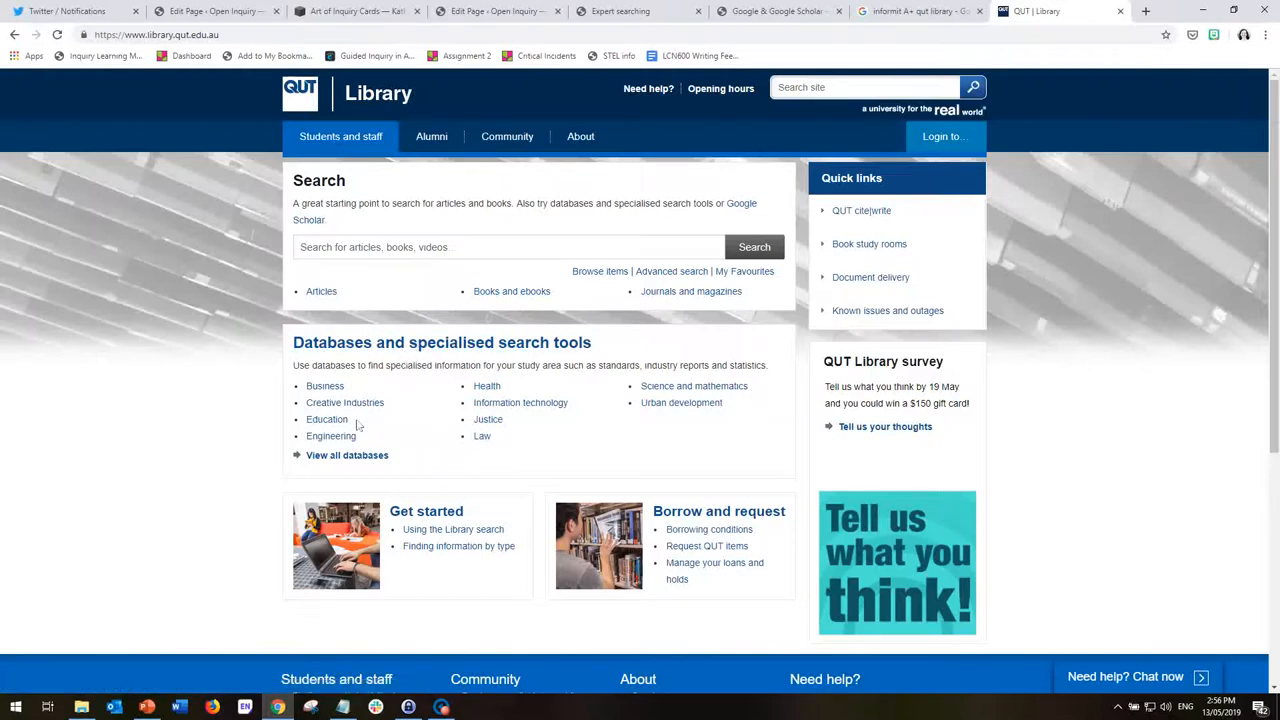
mouse_move(328, 420)
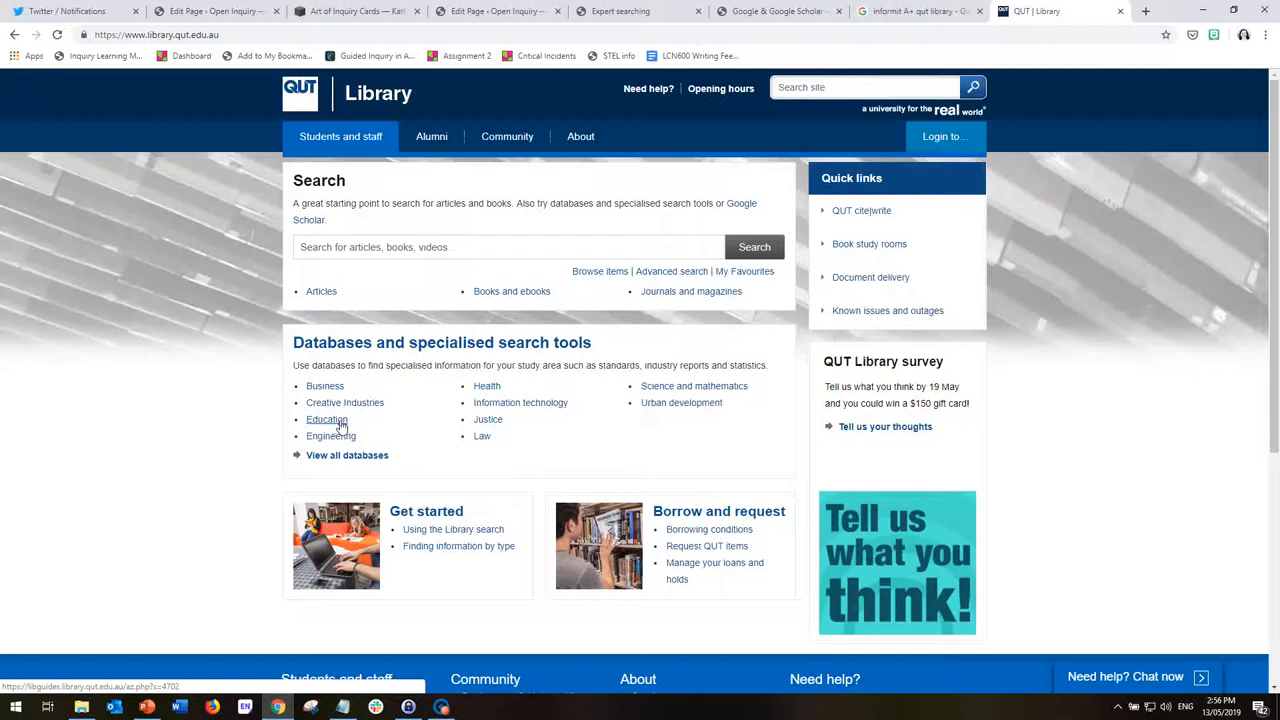
Show the Education database list, view A+ Education, and scroll down to the ProQuest databases entry.
left_click(328, 420)
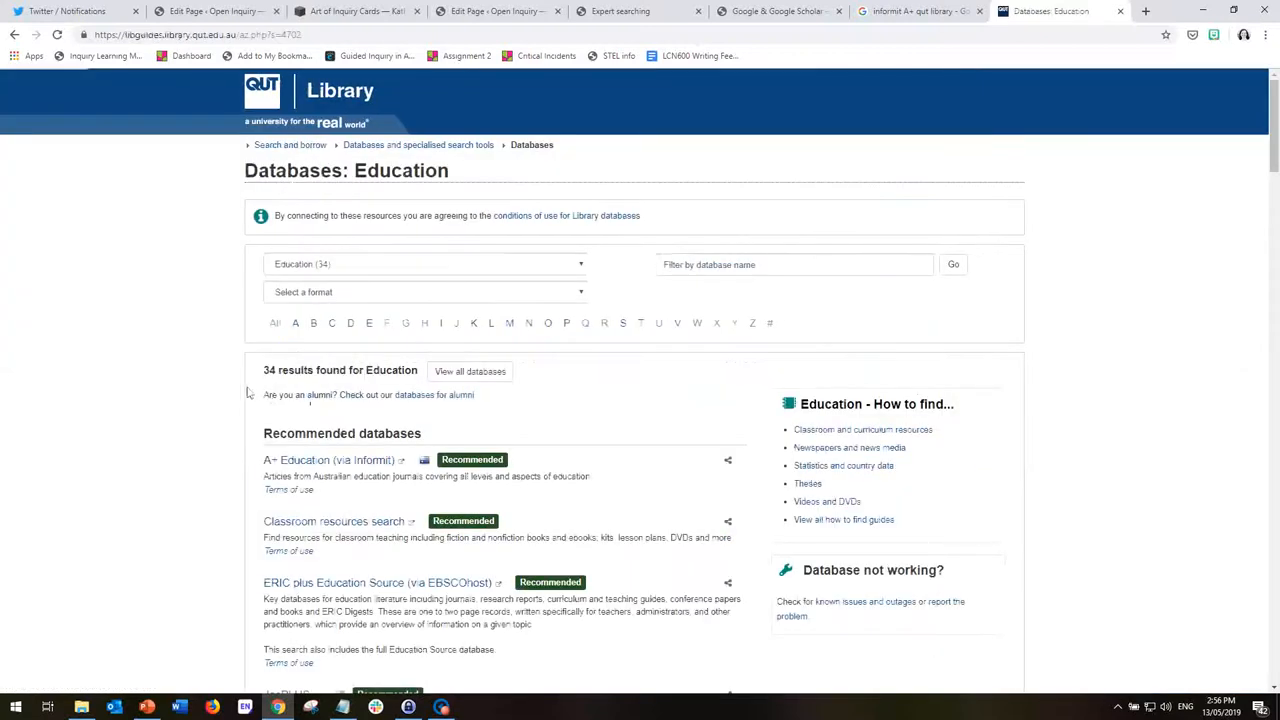
mouse_move(232, 388)
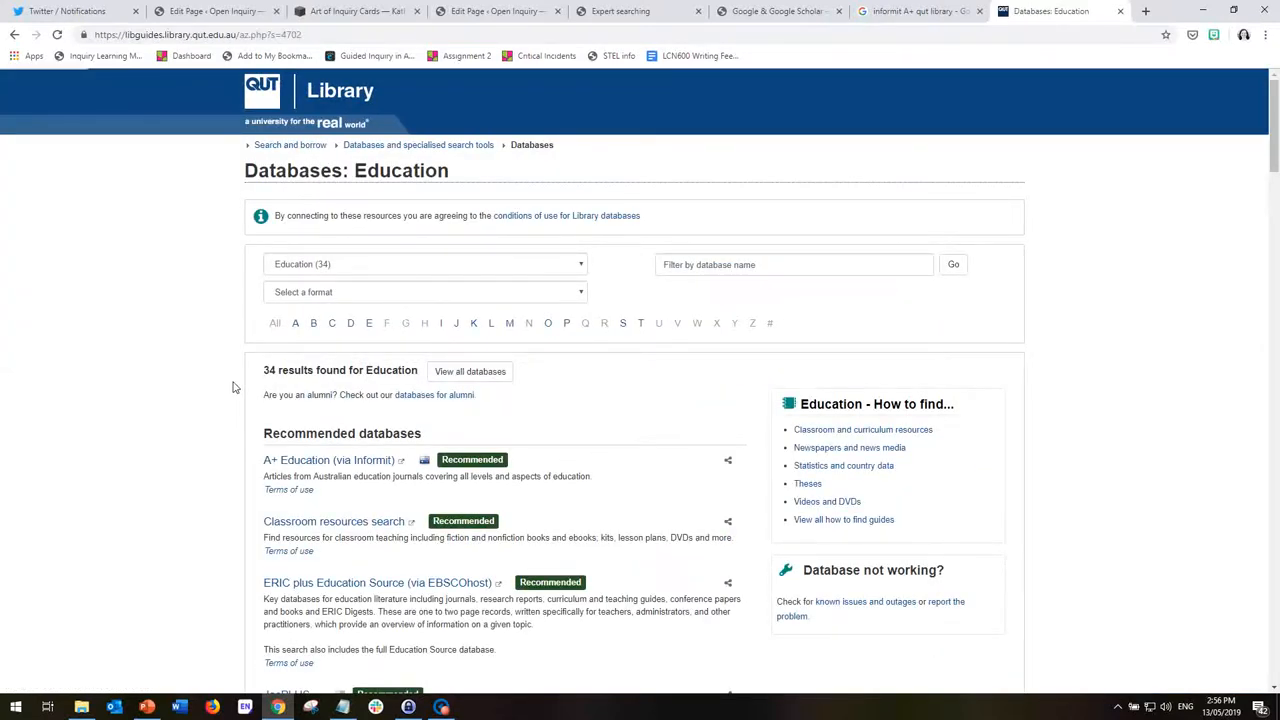
mouse_move(328, 460)
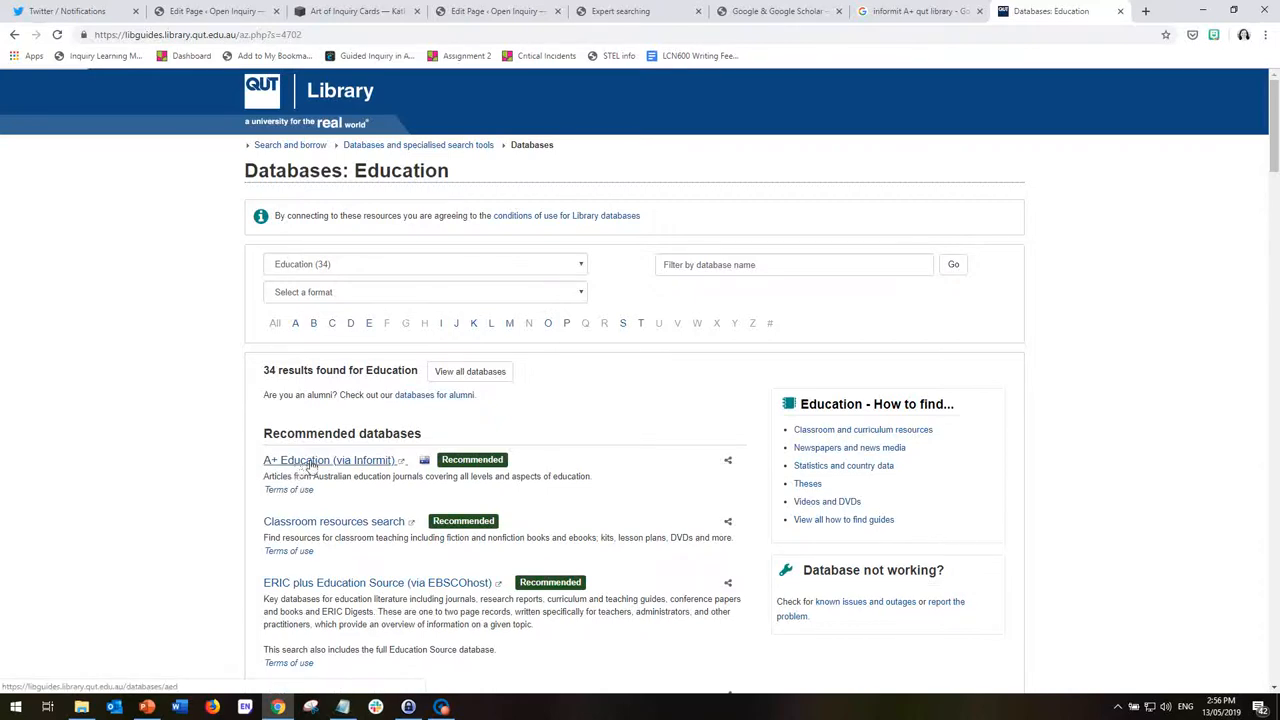
left_click(328, 460)
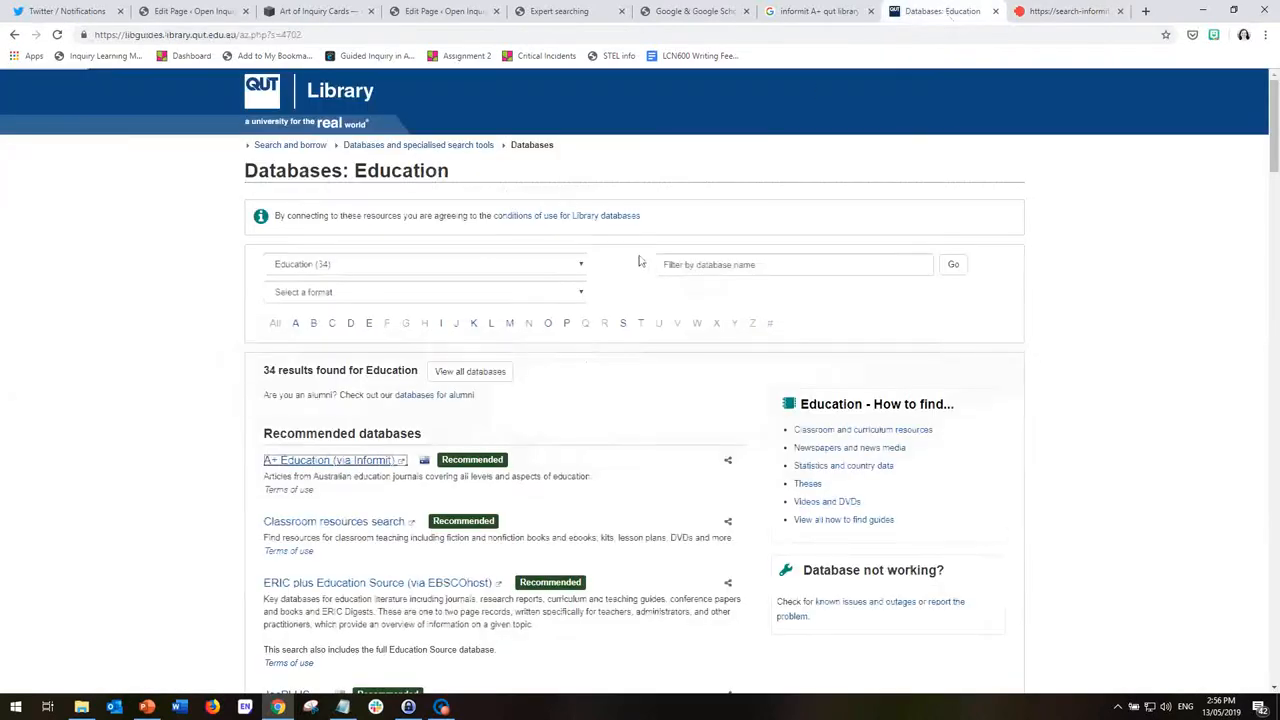
mouse_move(584, 390)
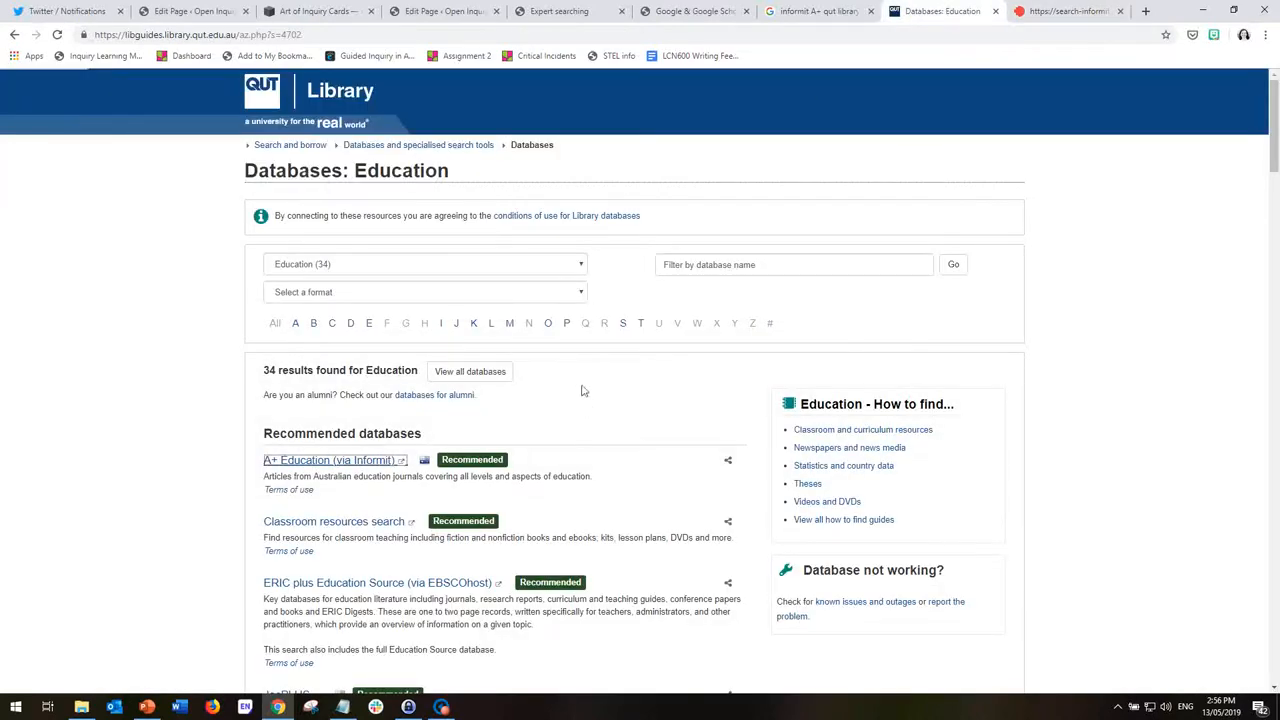
scroll("down", 3)
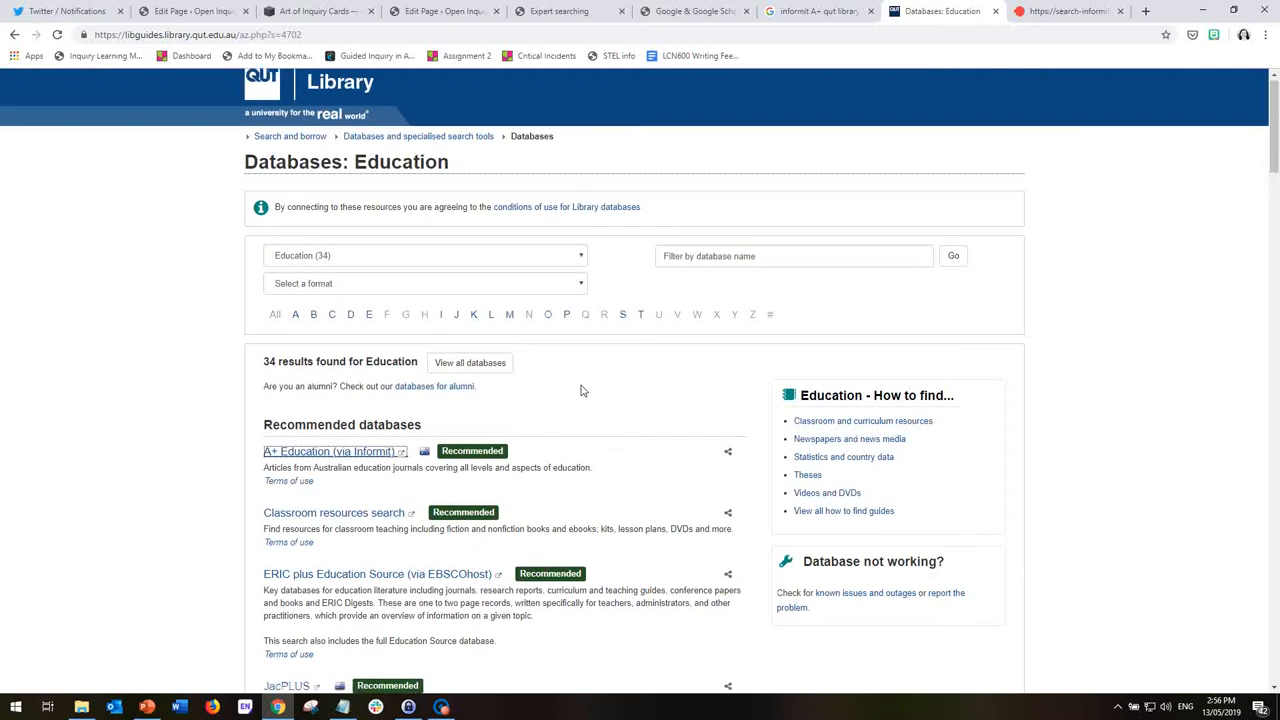
scroll("down", 3)
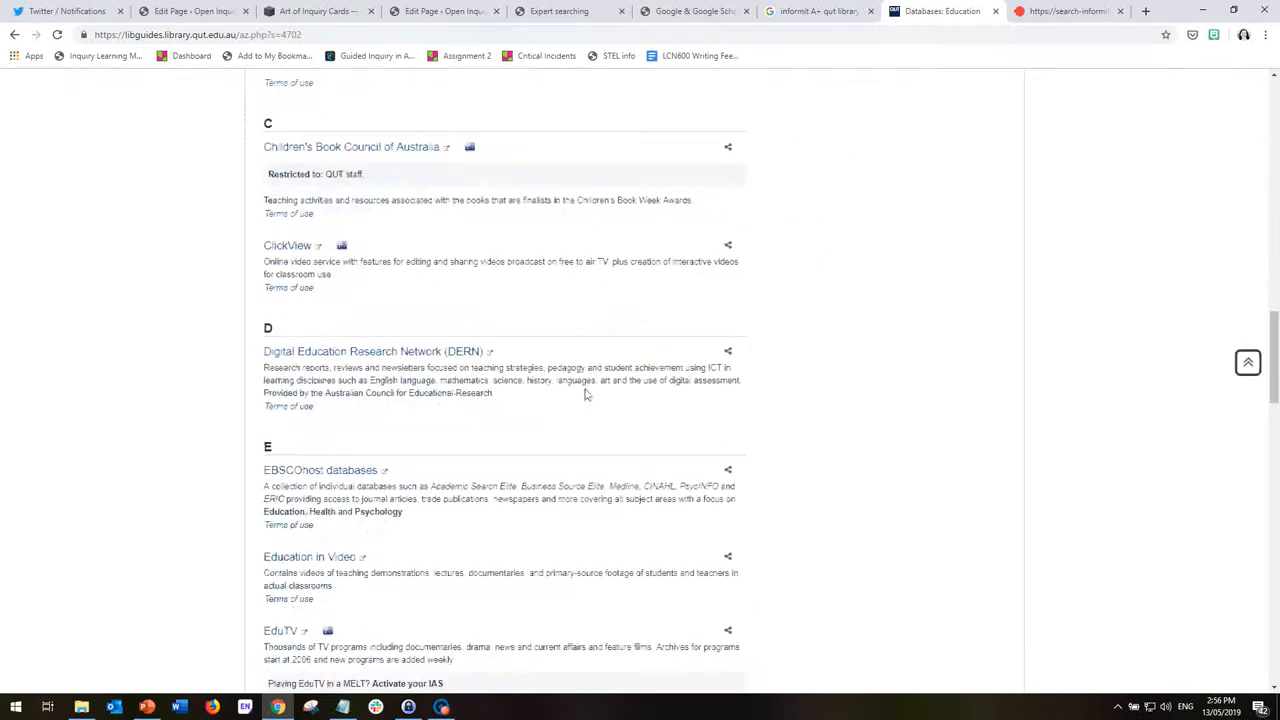
scroll("down", 3)
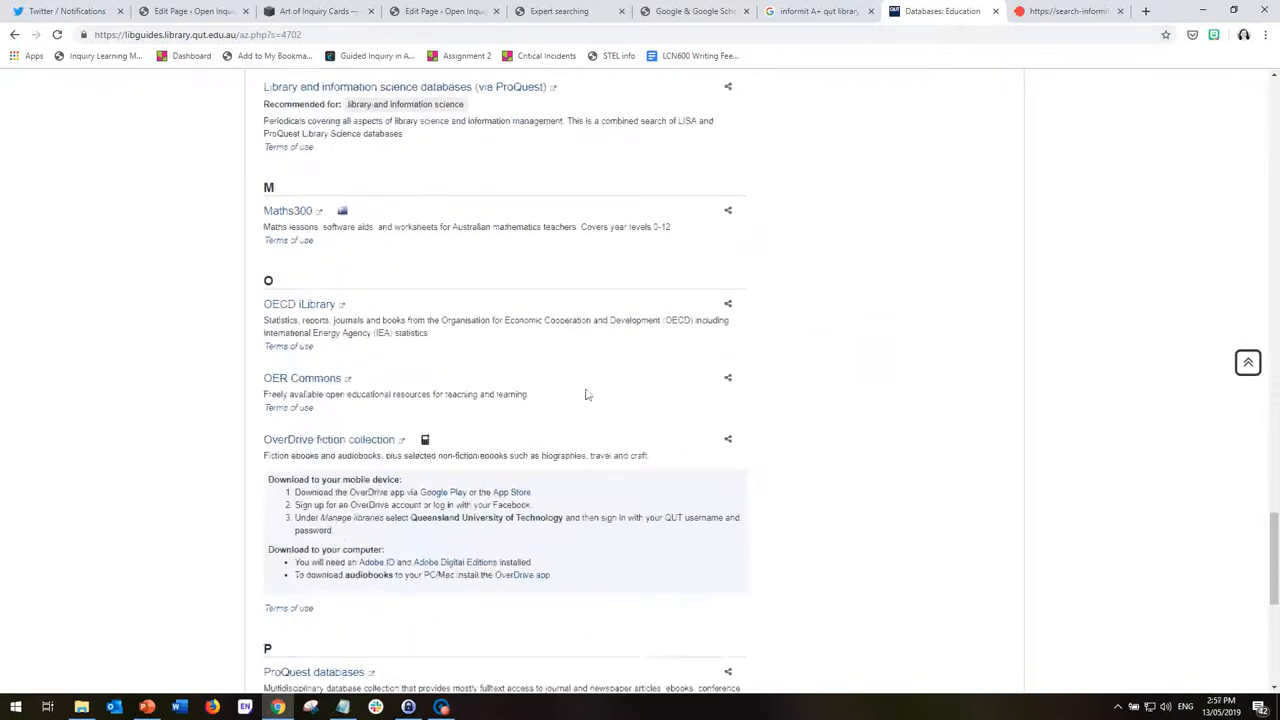
scroll("down", 3)
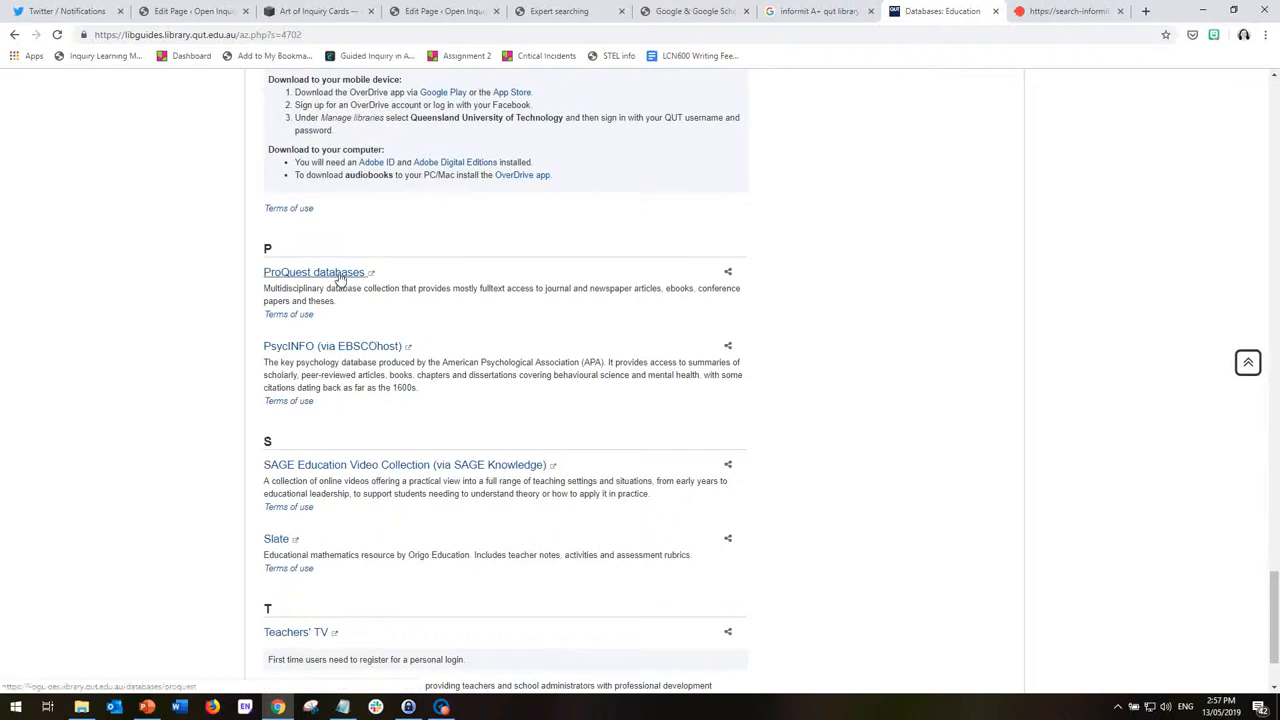
Enter ProQuest's Basic Search page and bring up its Databases (15) list.
left_click(314, 272)
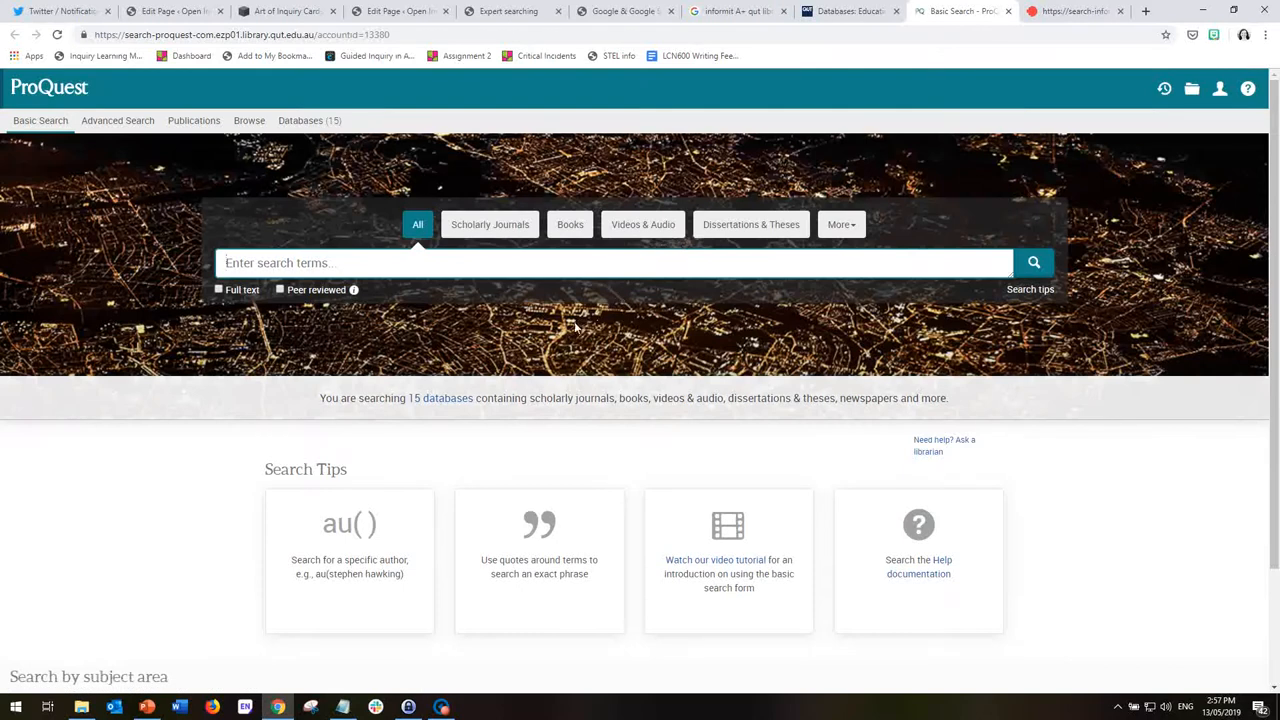
mouse_move(128, 200)
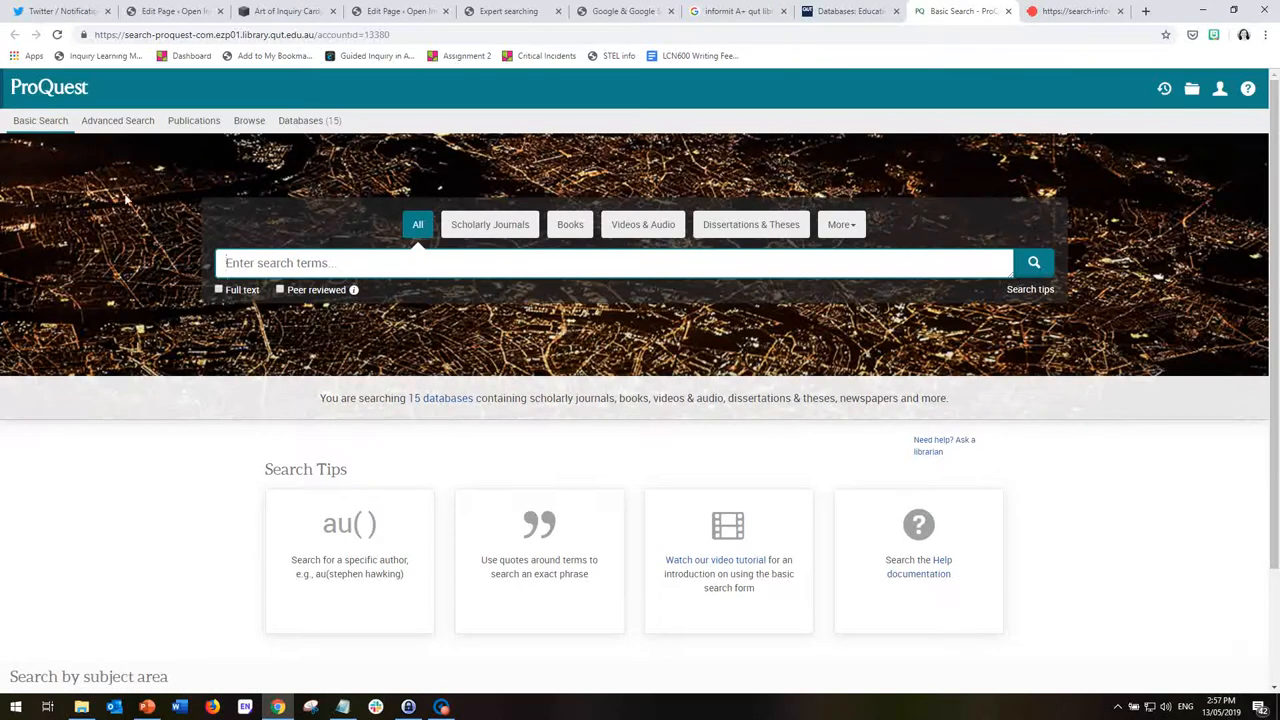
mouse_move(308, 120)
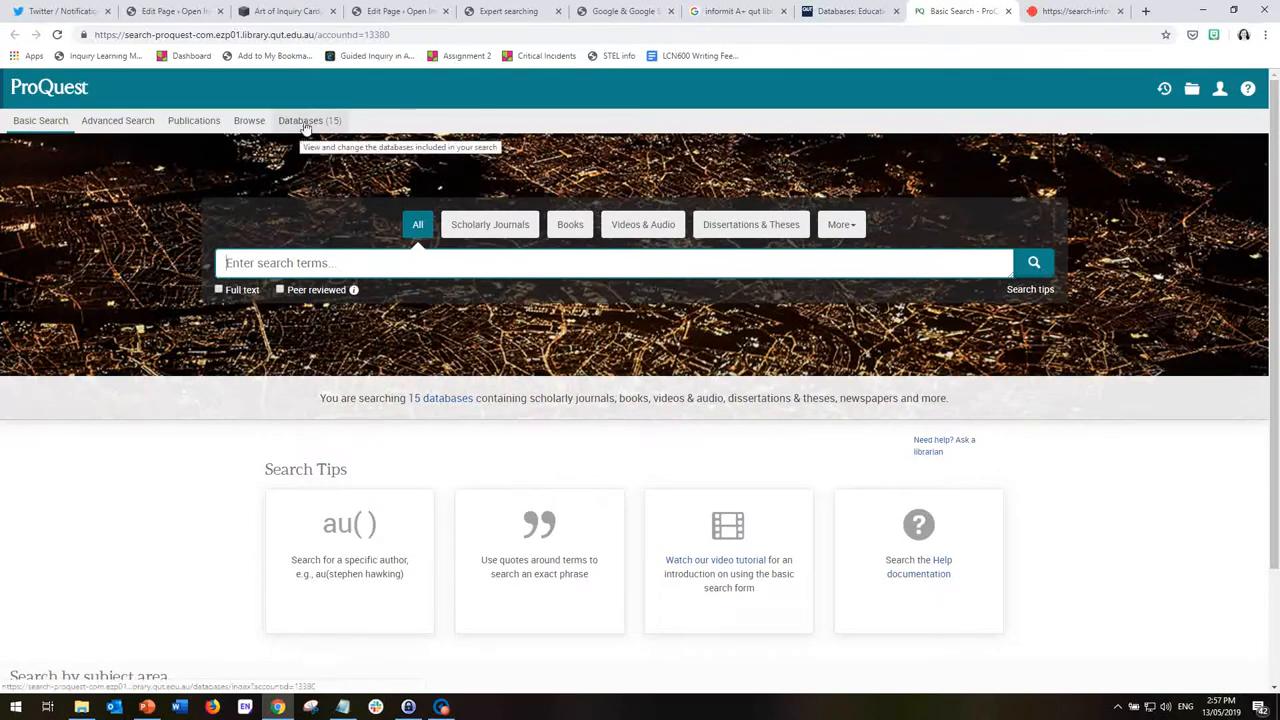
left_click(308, 120)
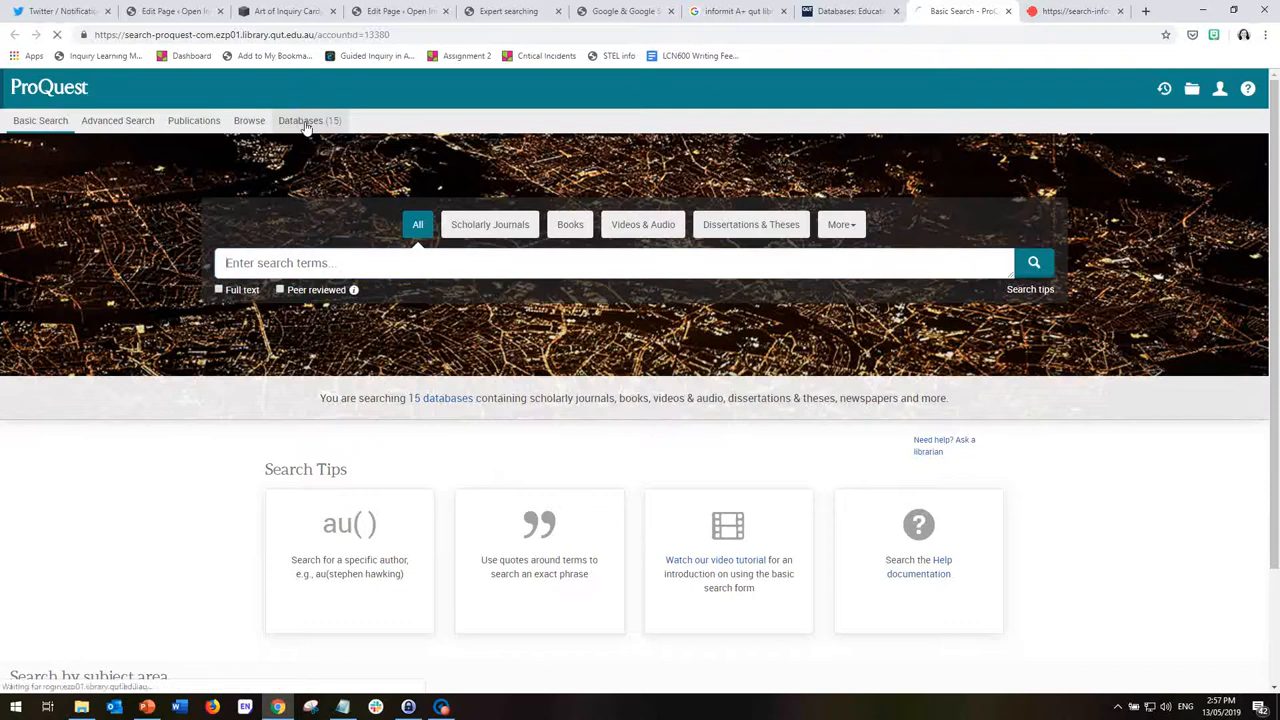
Clear Select all and keep only ERIC and Education Database checked.
left_click(300, 120)
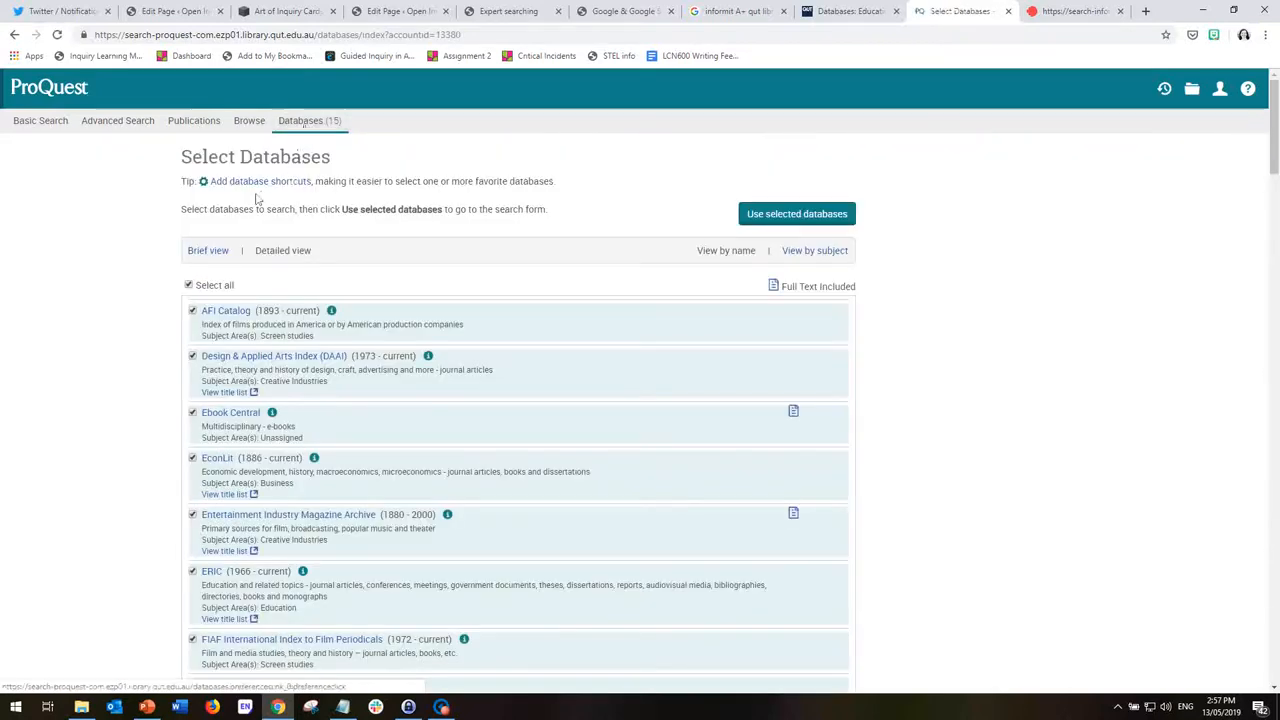
scroll("down", 3)
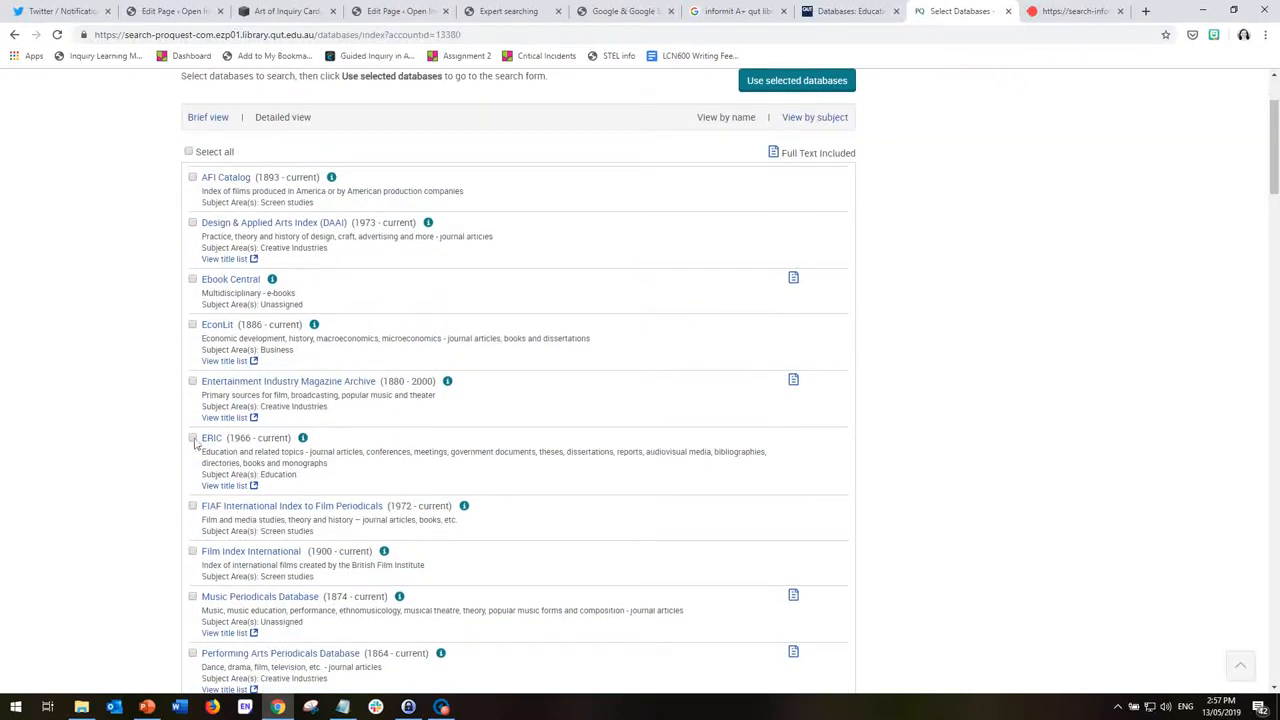
left_click(192, 438)
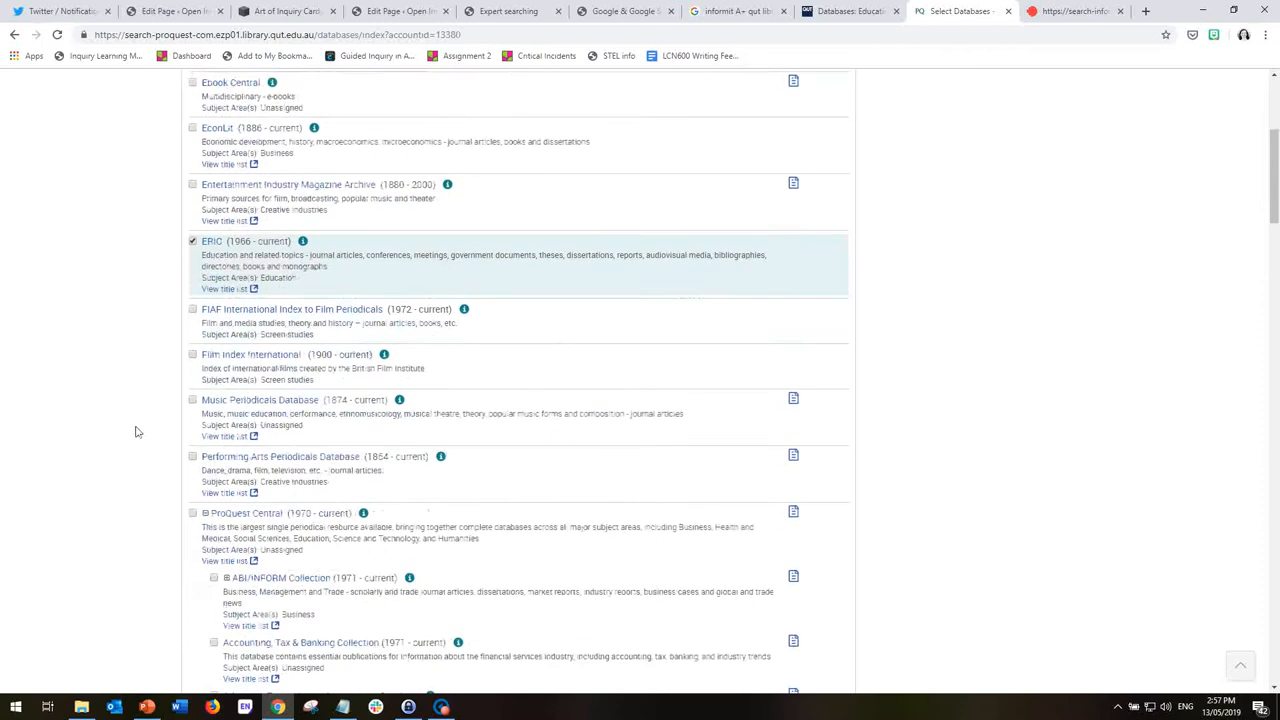
scroll("down", 3)
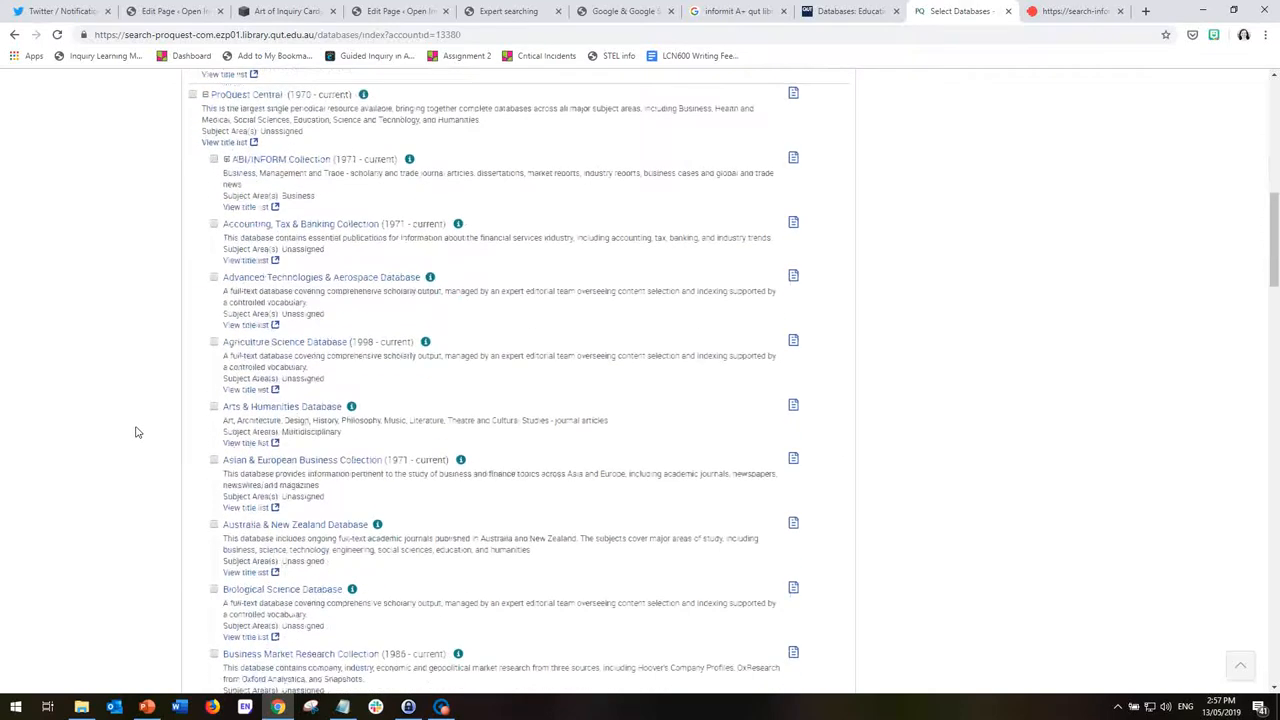
scroll("down", 3)
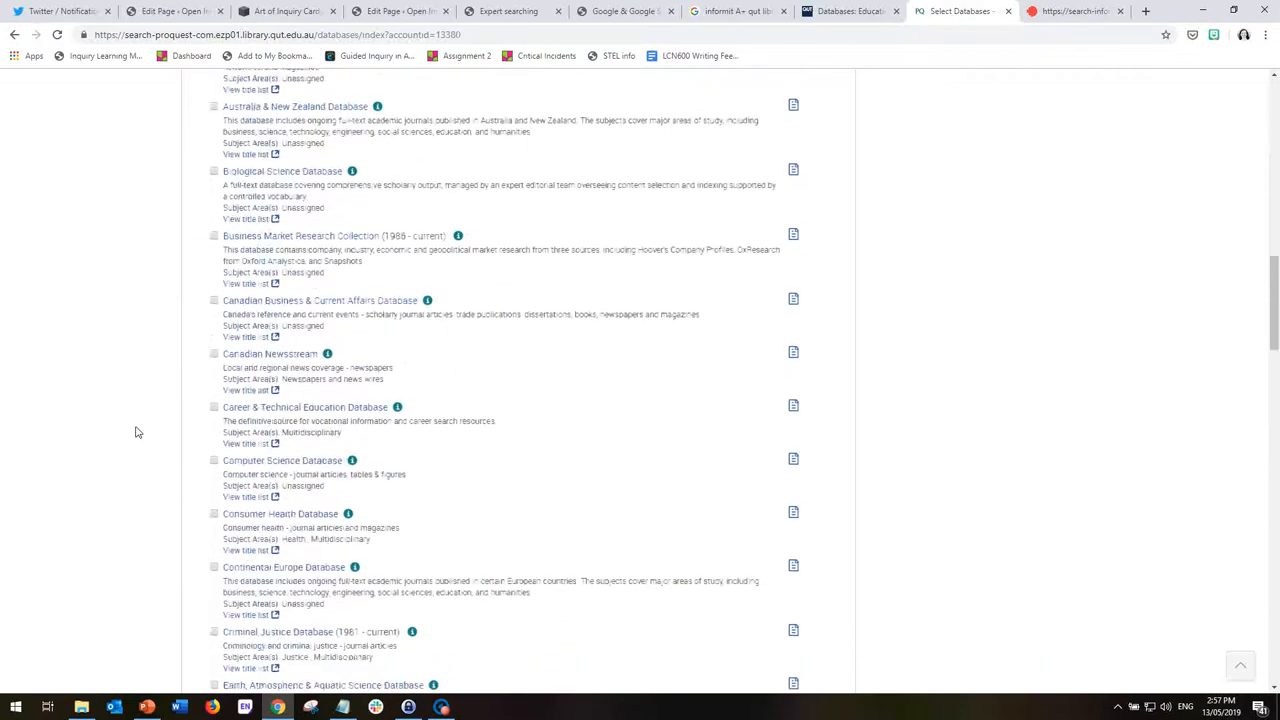
scroll("down", 3)
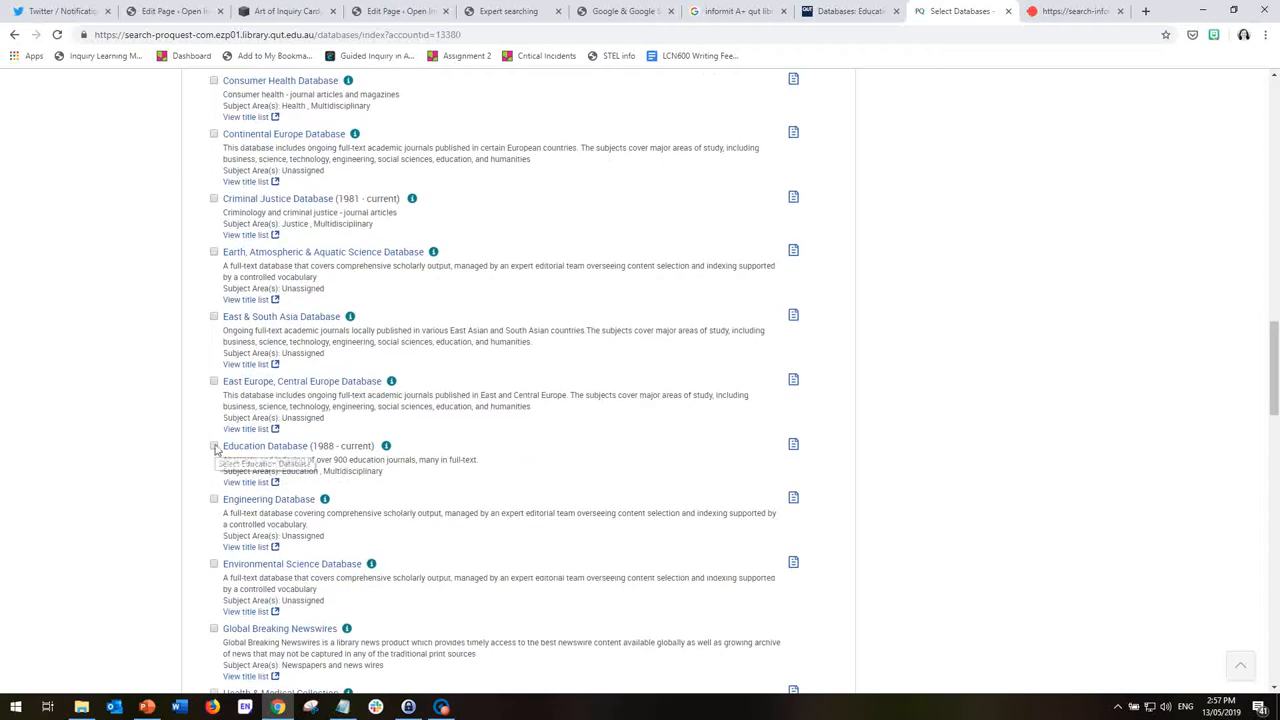
left_click(214, 446)
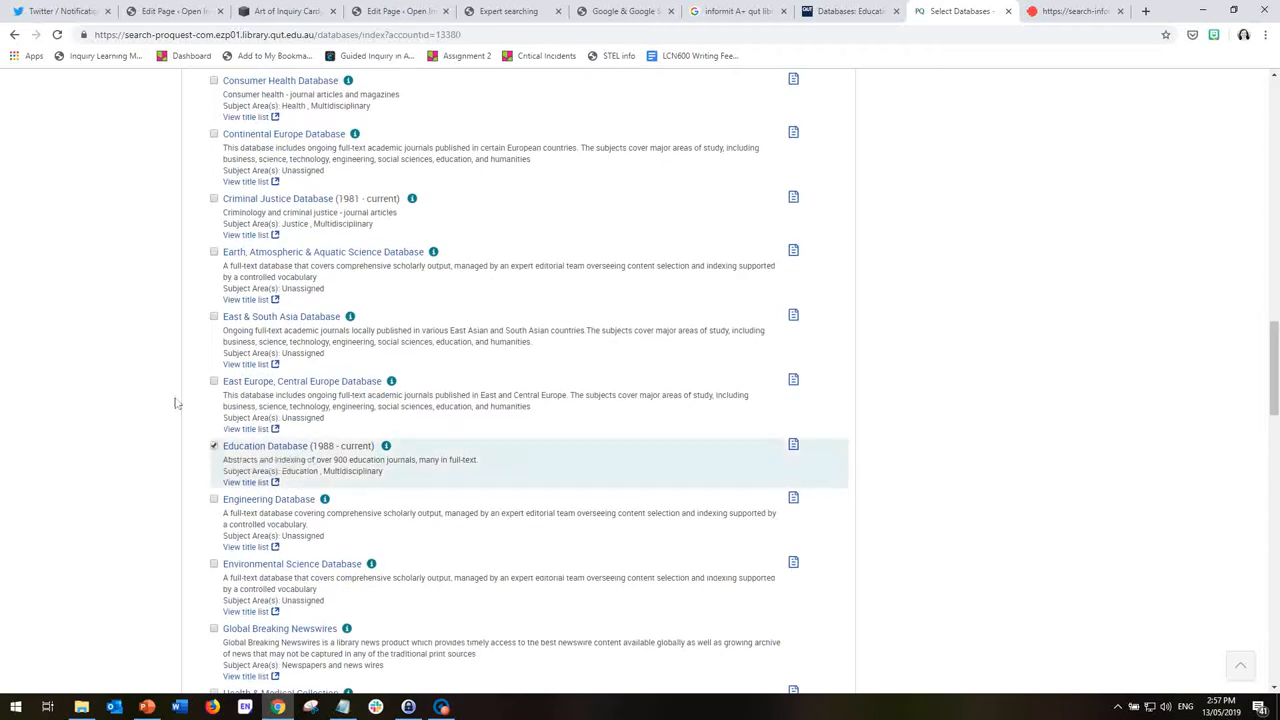
scroll("up", 3)
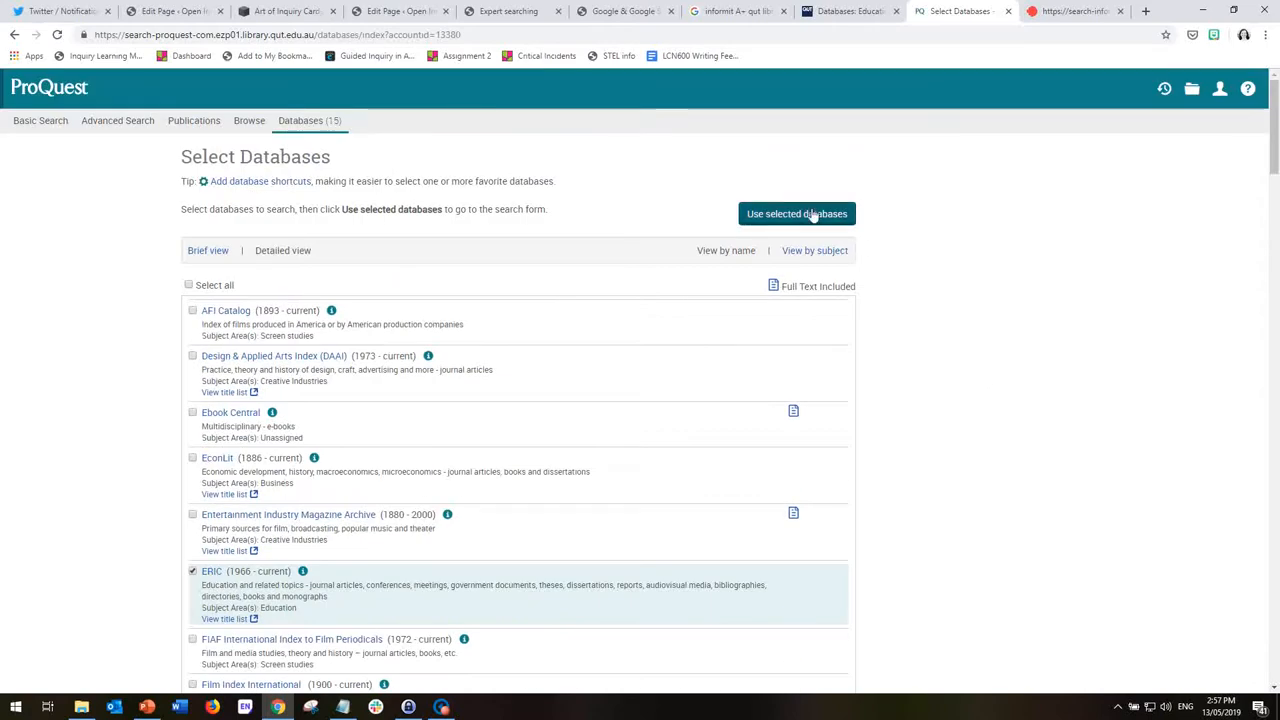
Apply 'Use selected databases' so the search targets only Education Database and ERIC.
left_click(796, 212)
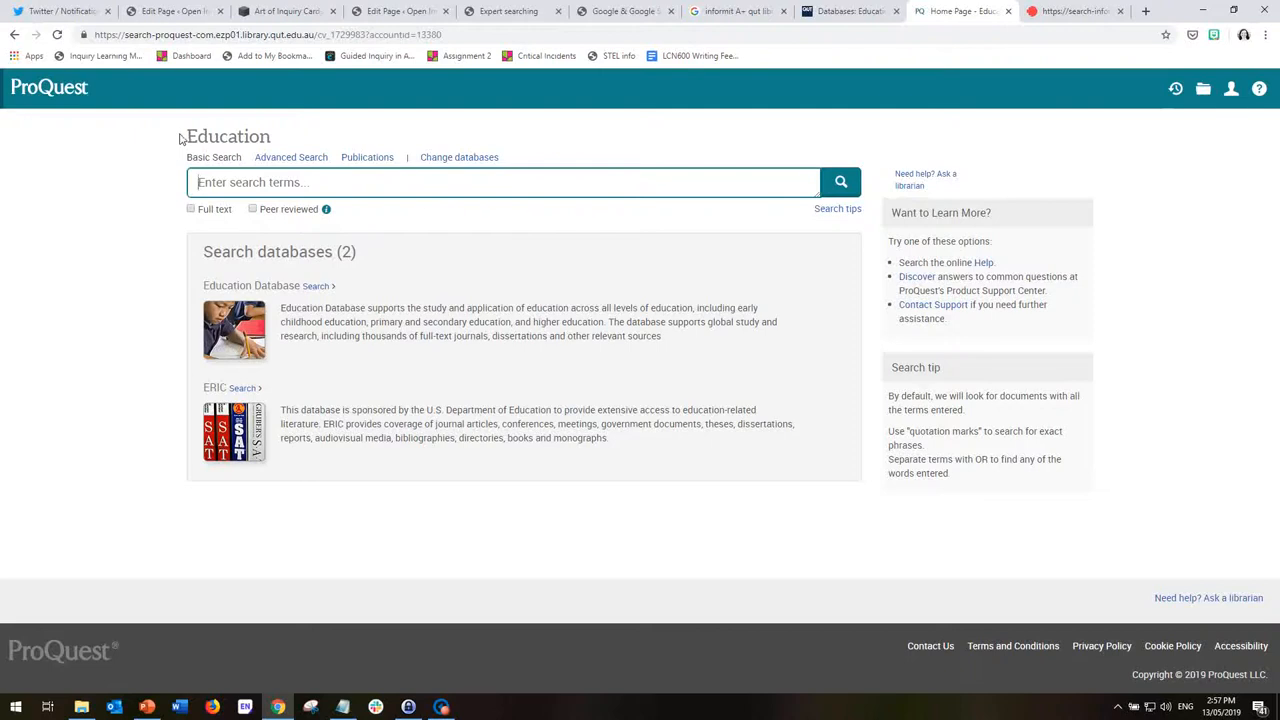
mouse_move(204, 300)
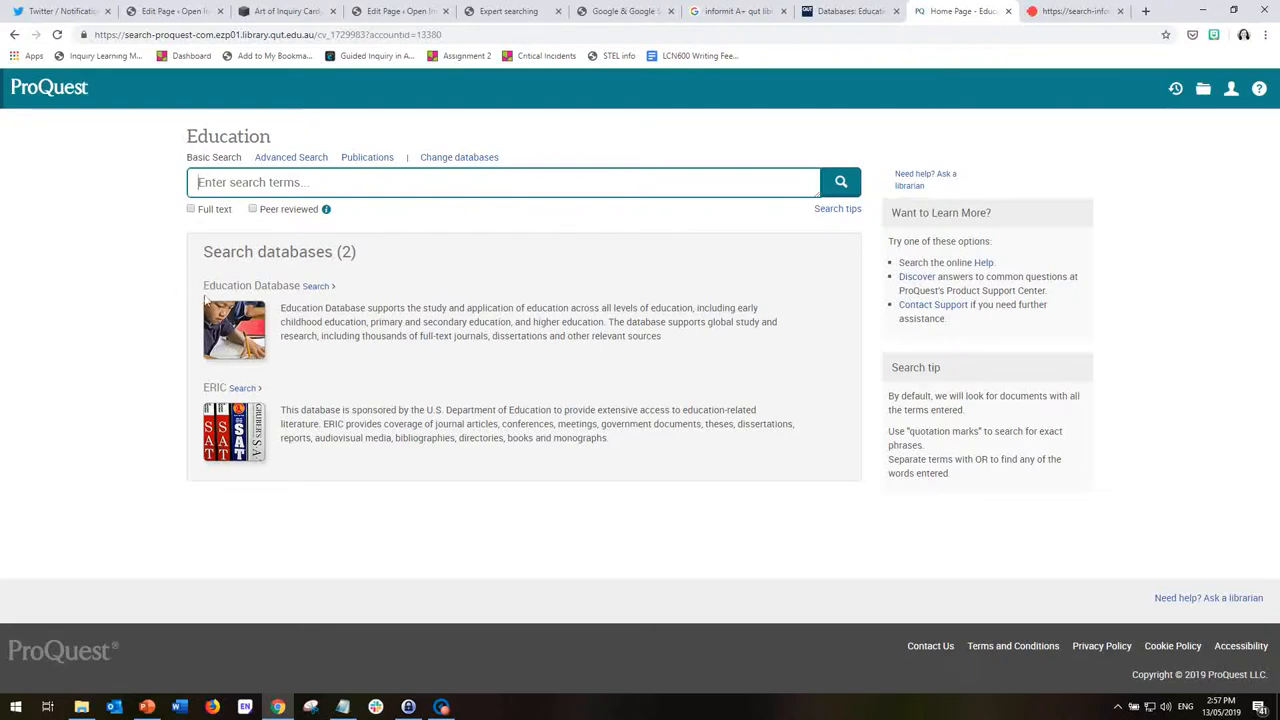
mouse_move(200, 396)
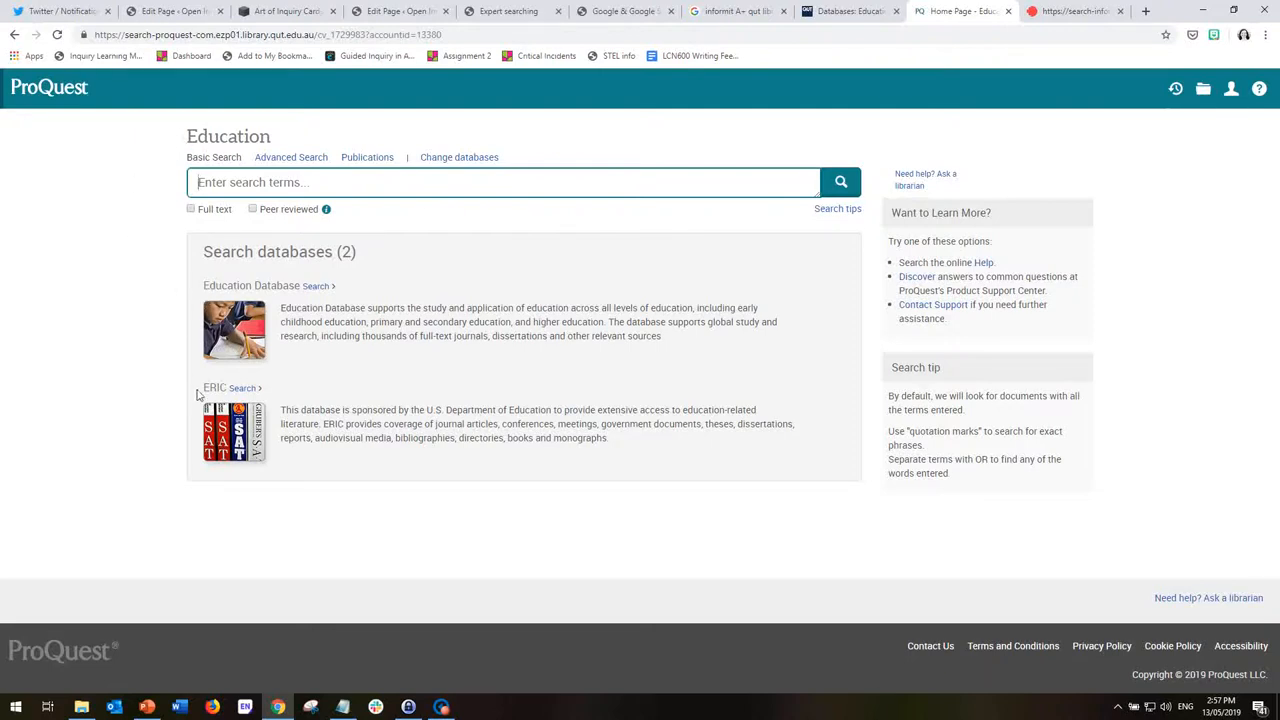
mouse_move(130, 320)
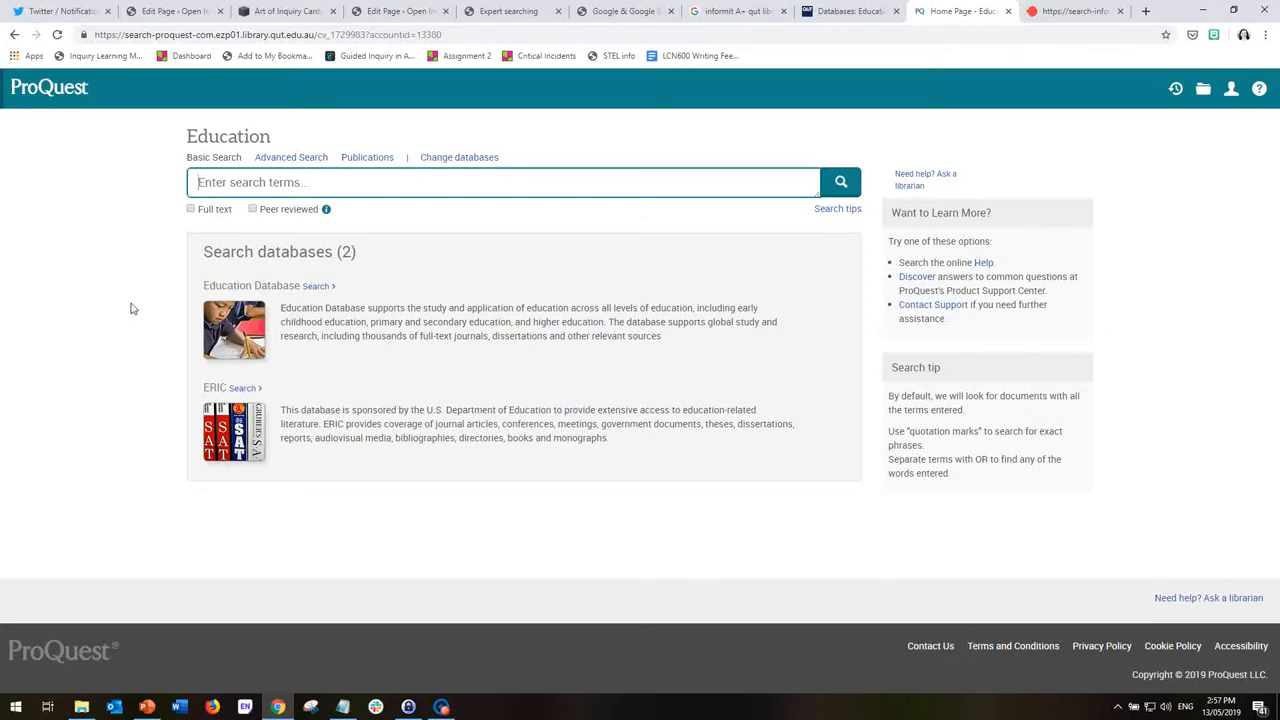
mouse_move(138, 304)
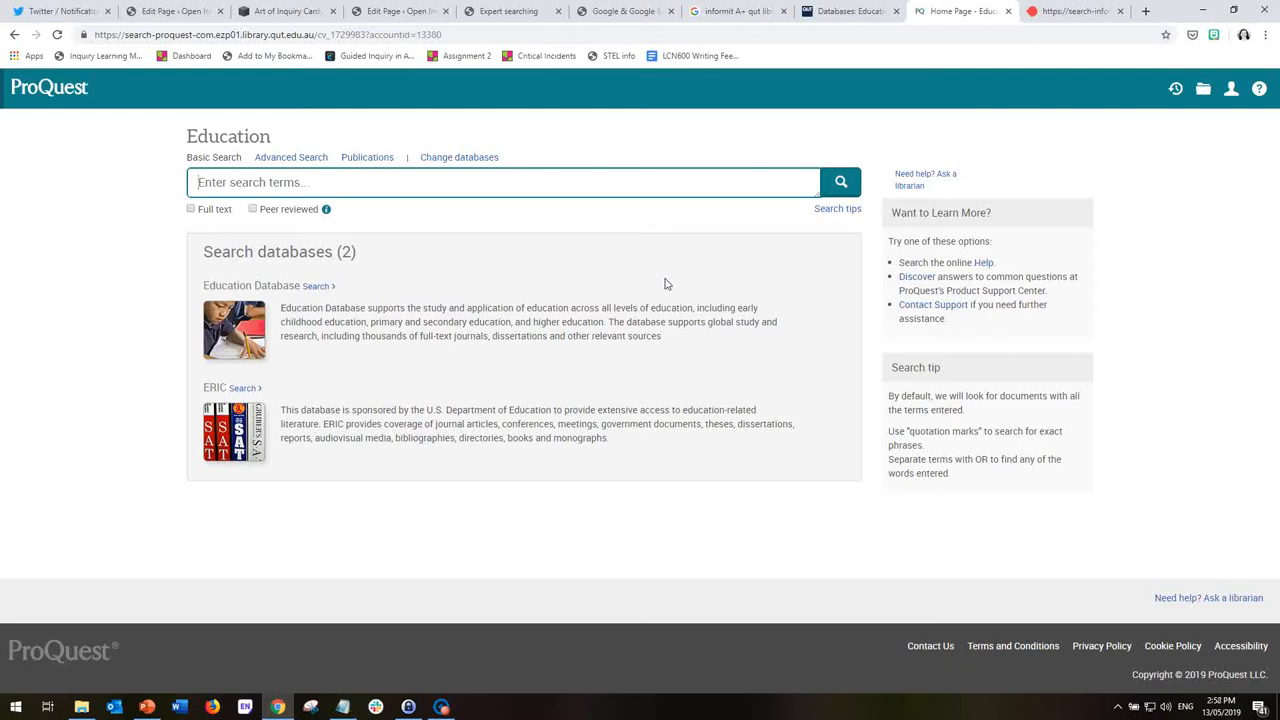
mouse_move(686, 288)
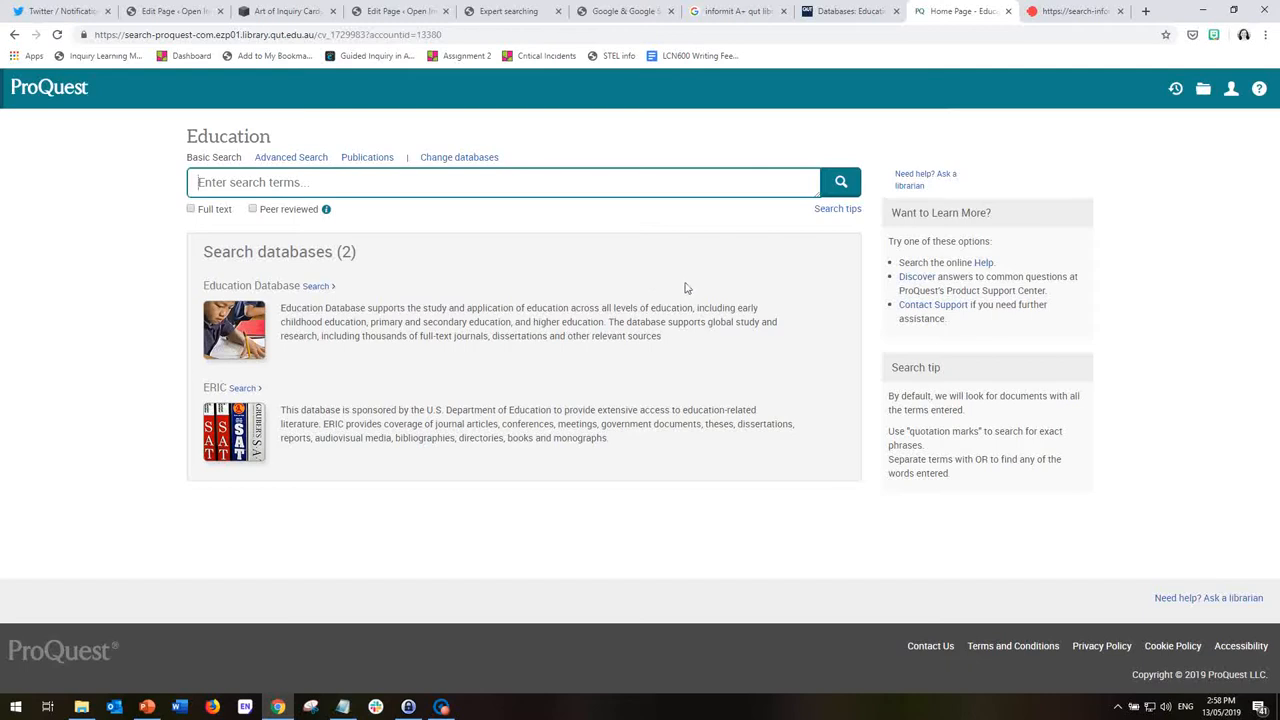
mouse_move(686, 296)
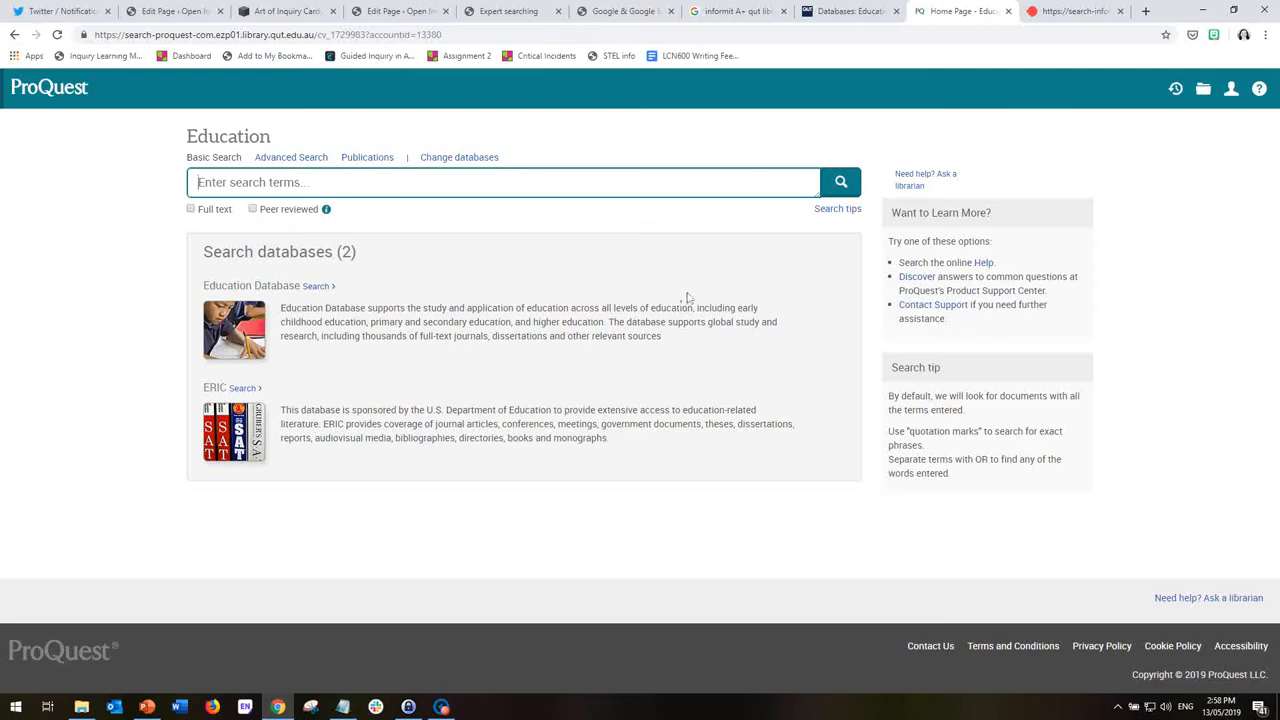
mouse_move(712, 280)
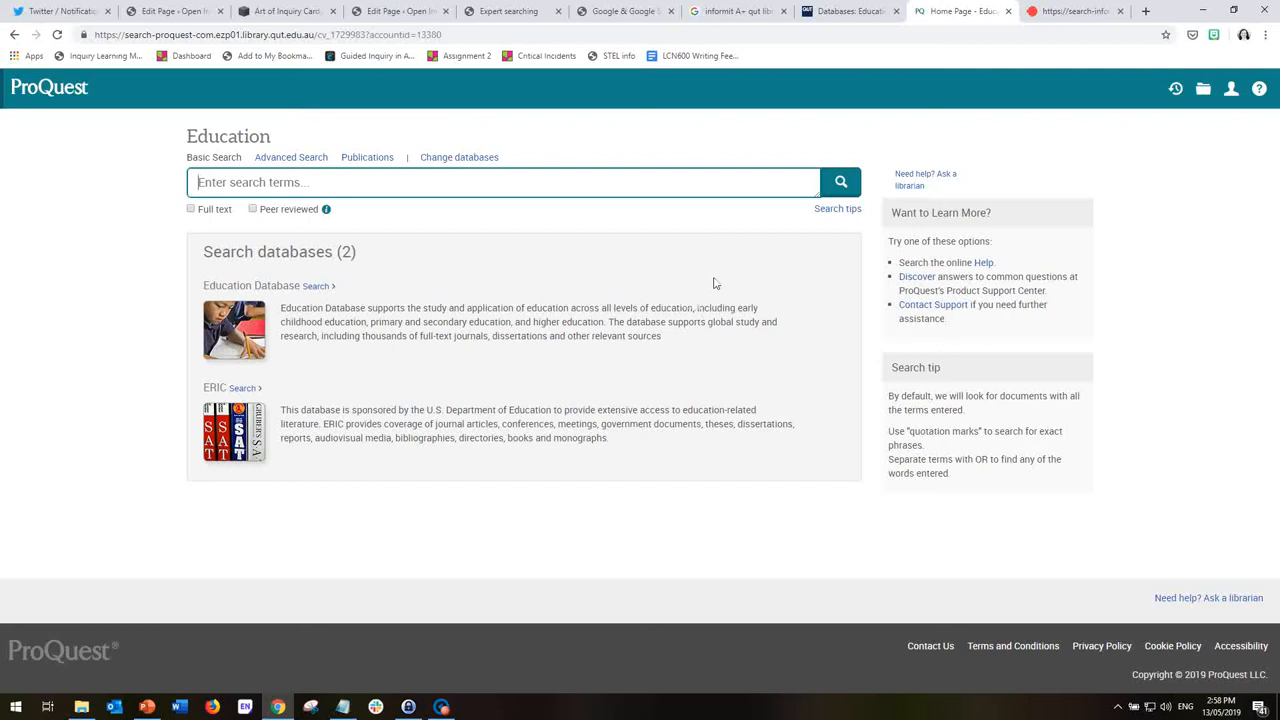